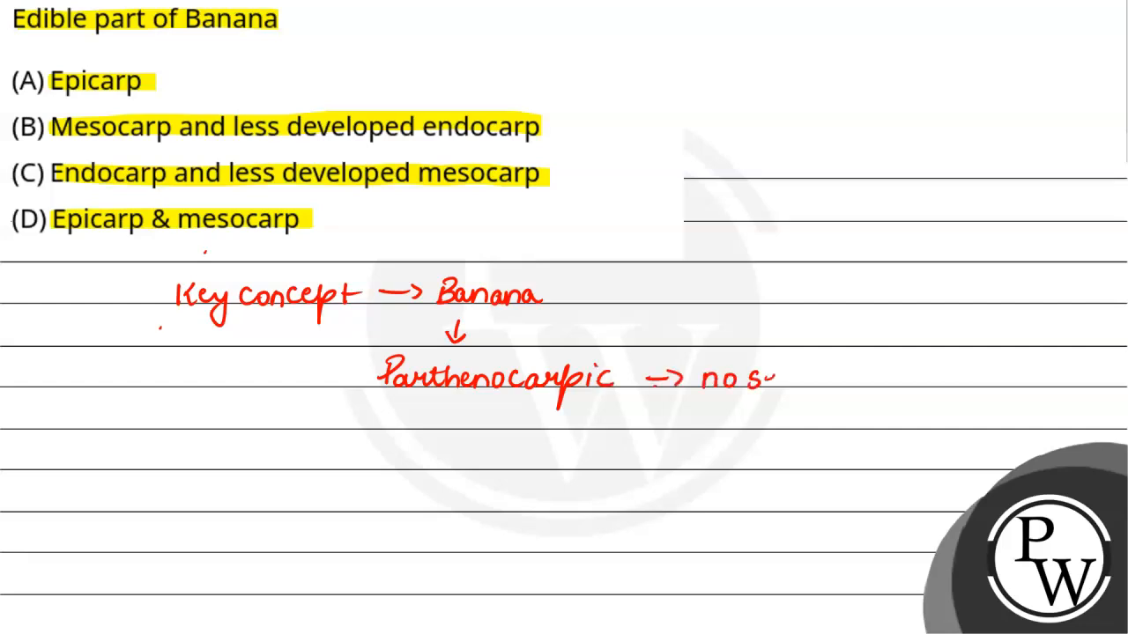
# Advance from the annotated banana question to the blank lined slide.
pyautogui.click(83, 617)
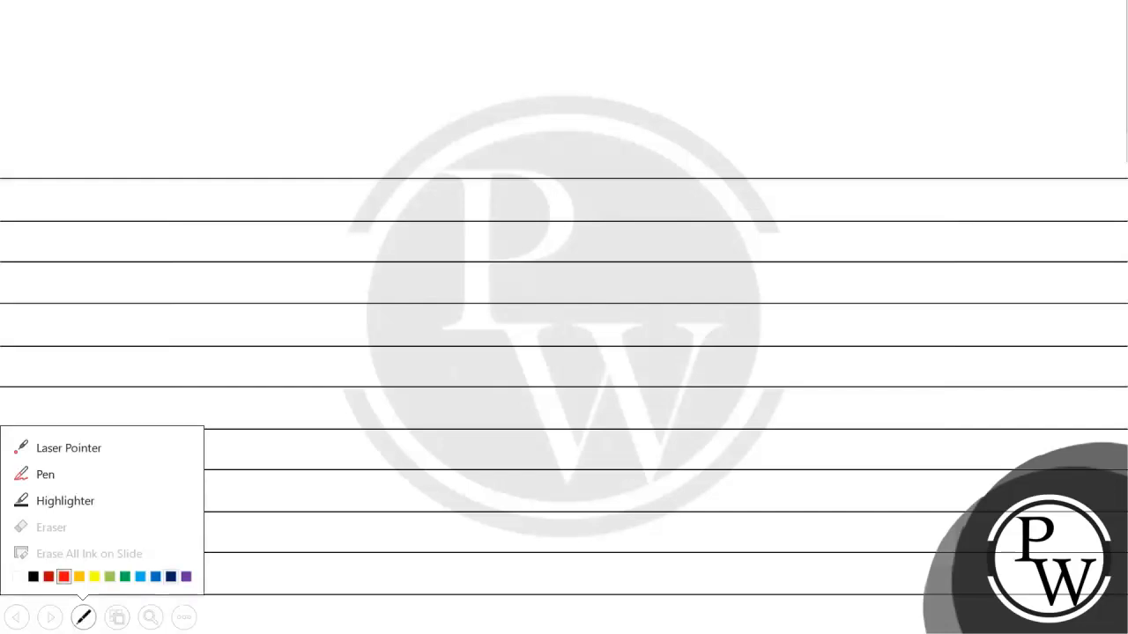